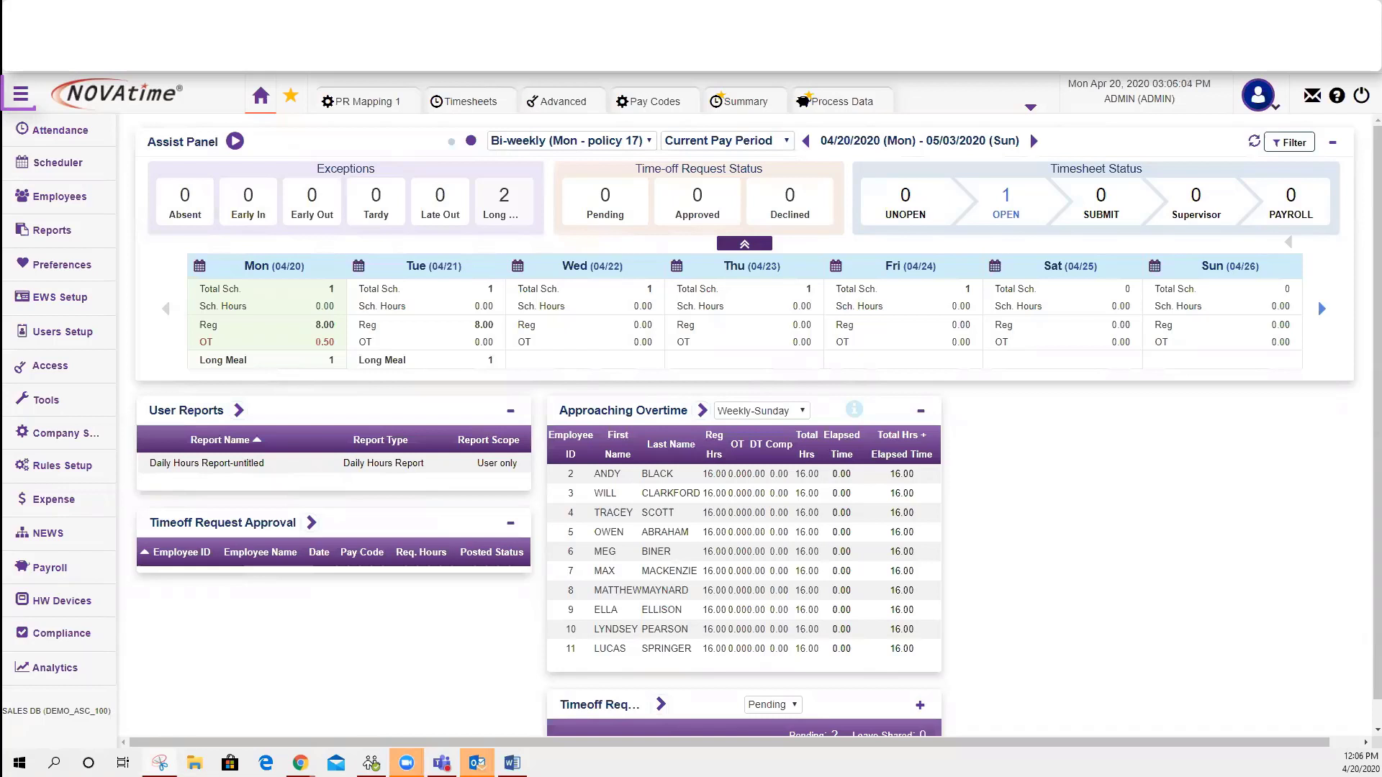
# - Reach the Employee Info General record for EMPLOYEE, TEST (99999) from the Employees menu
pyautogui.click(59, 196)
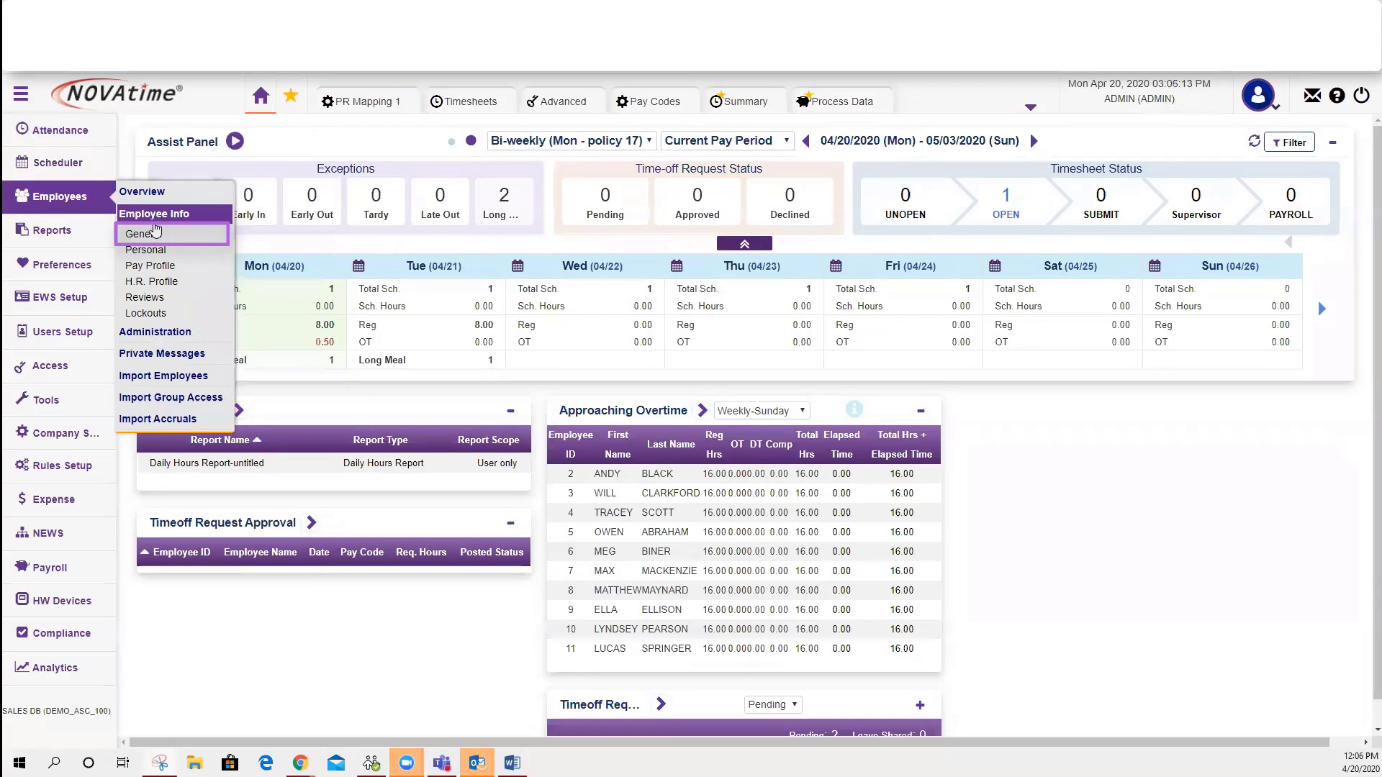
pyautogui.moveTo(172, 233)
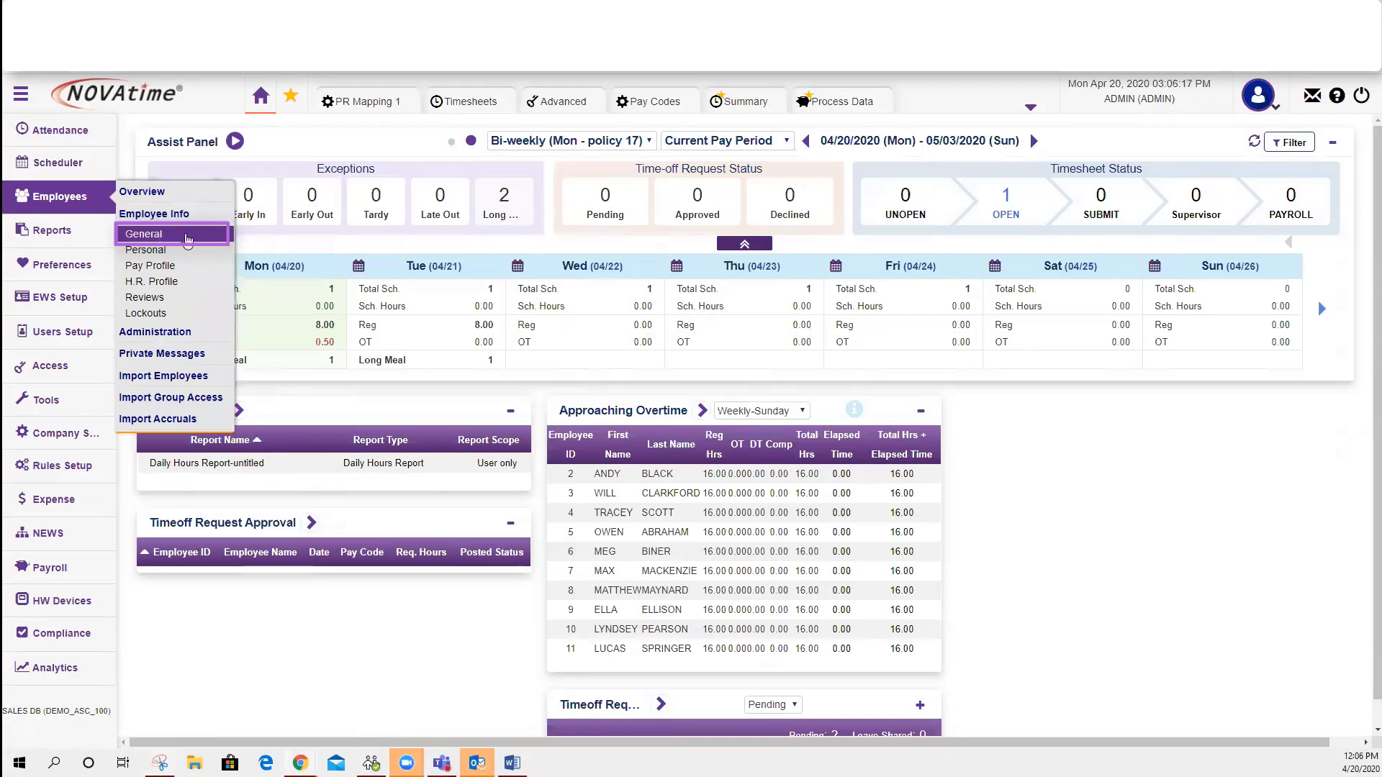
pyautogui.click(144, 233)
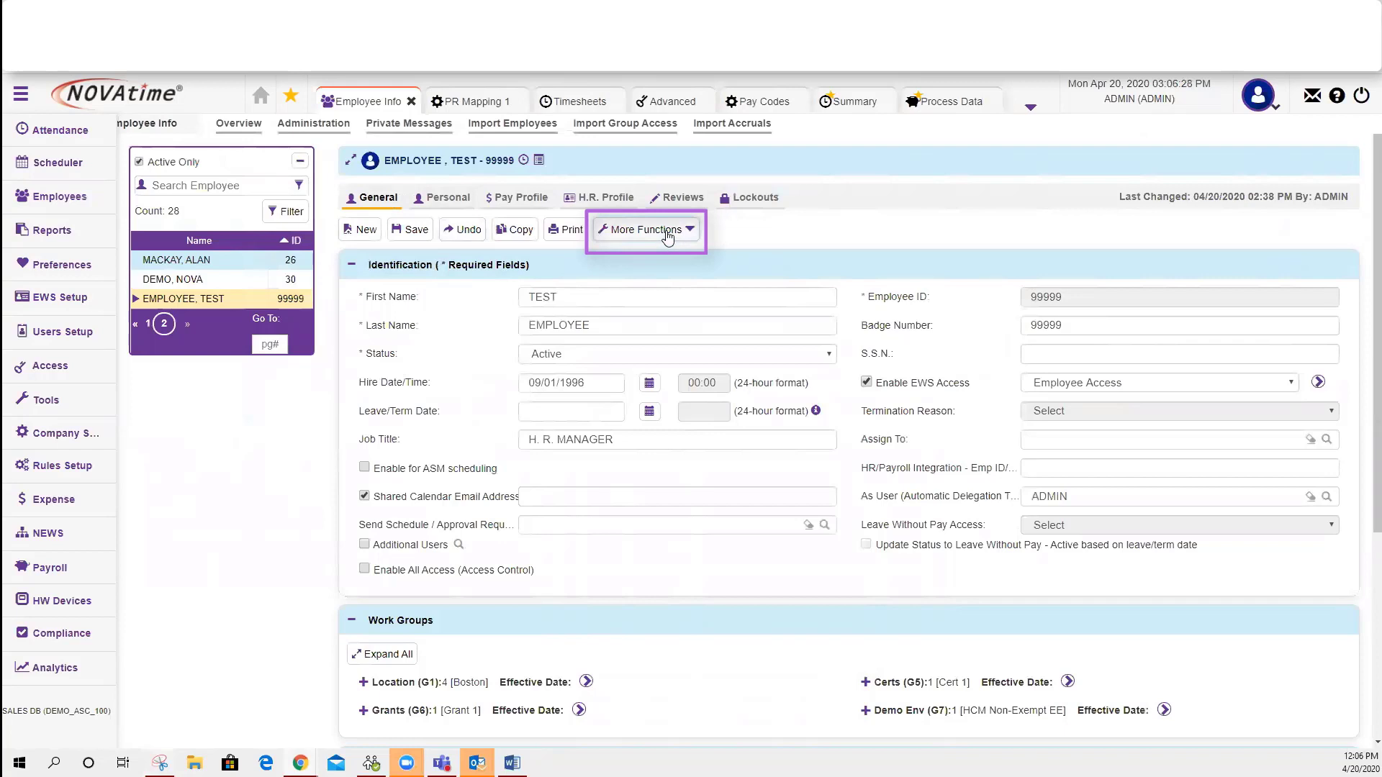
# - Expand More Functions, view the Setup Password dialog via Change Password, and dismiss it
pyautogui.click(645, 229)
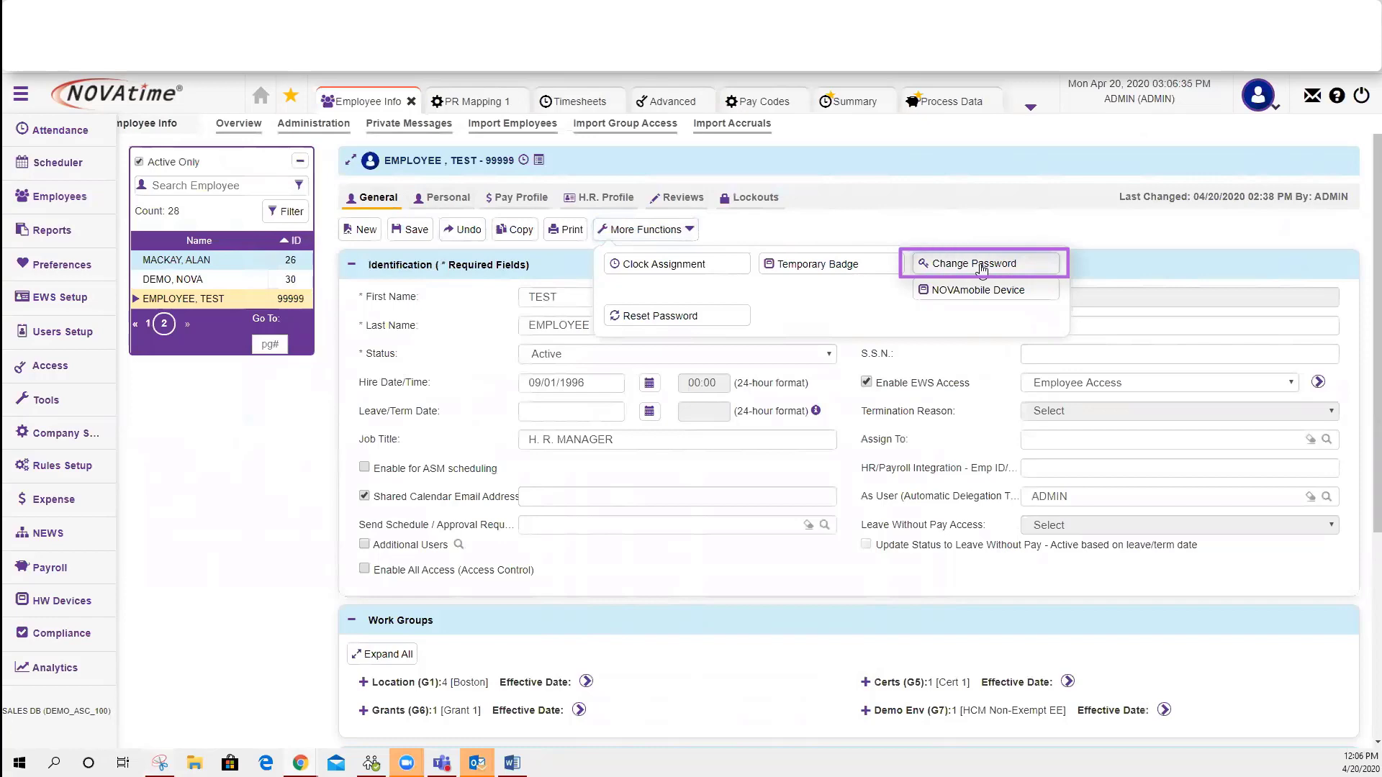
pyautogui.click(969, 263)
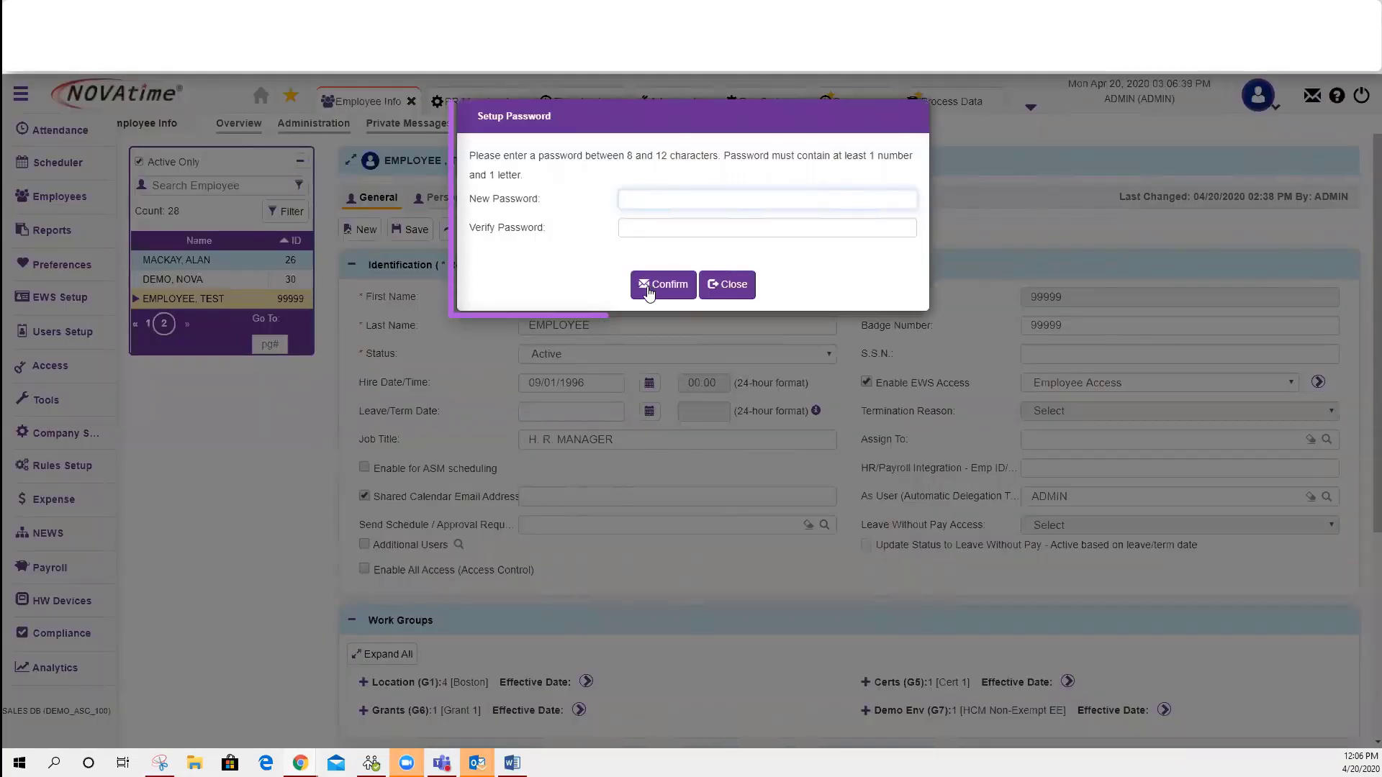
pyautogui.click(766, 199)
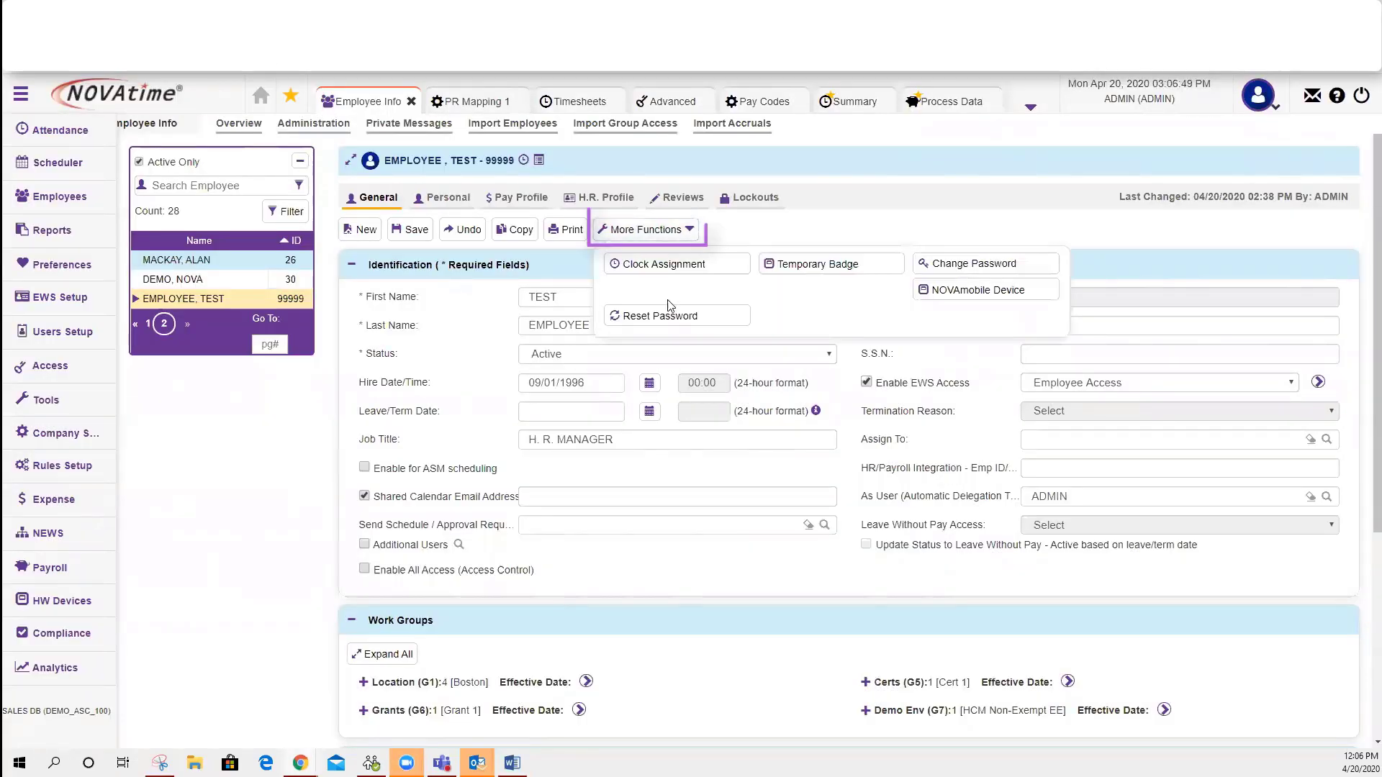
# - Reset employee 99999's password and send the reset so a new one is required at sign-in
pyautogui.click(660, 316)
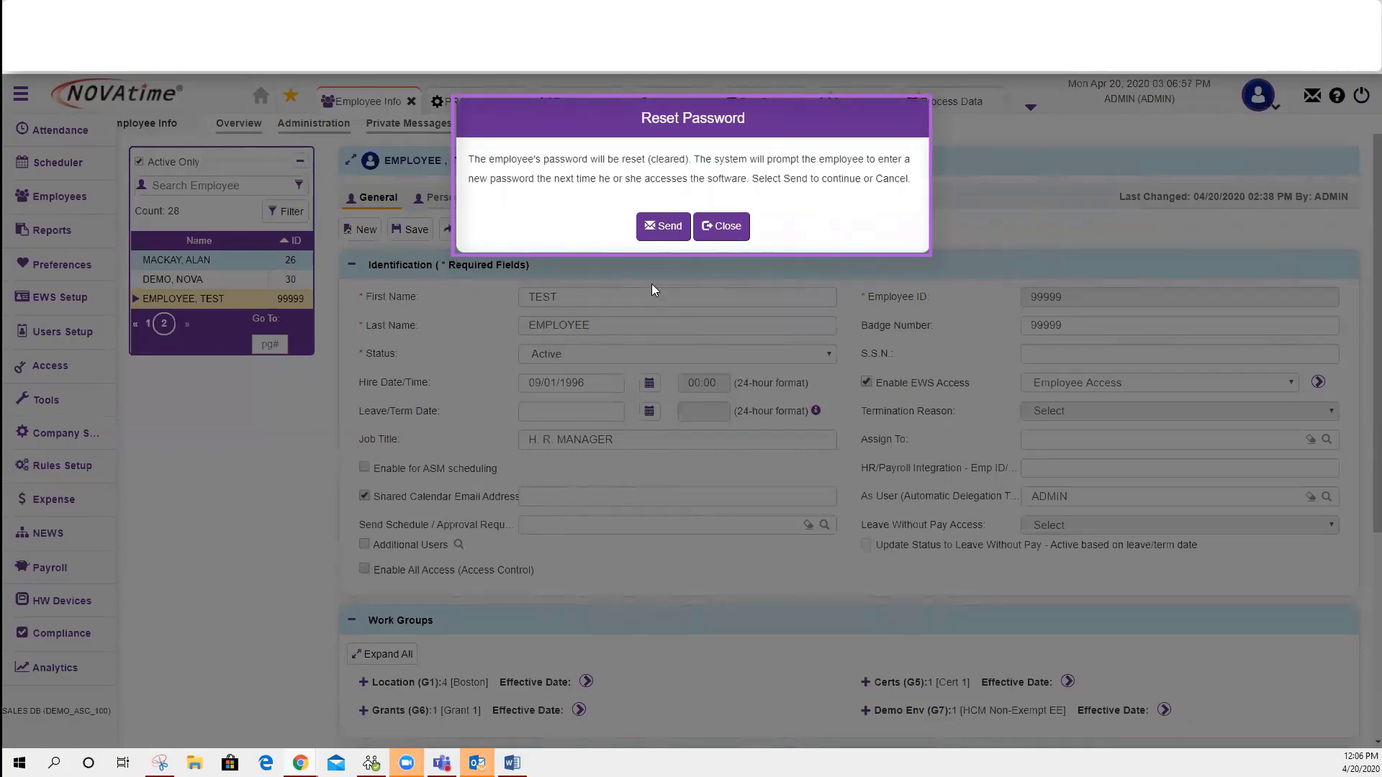
pyautogui.click(662, 226)
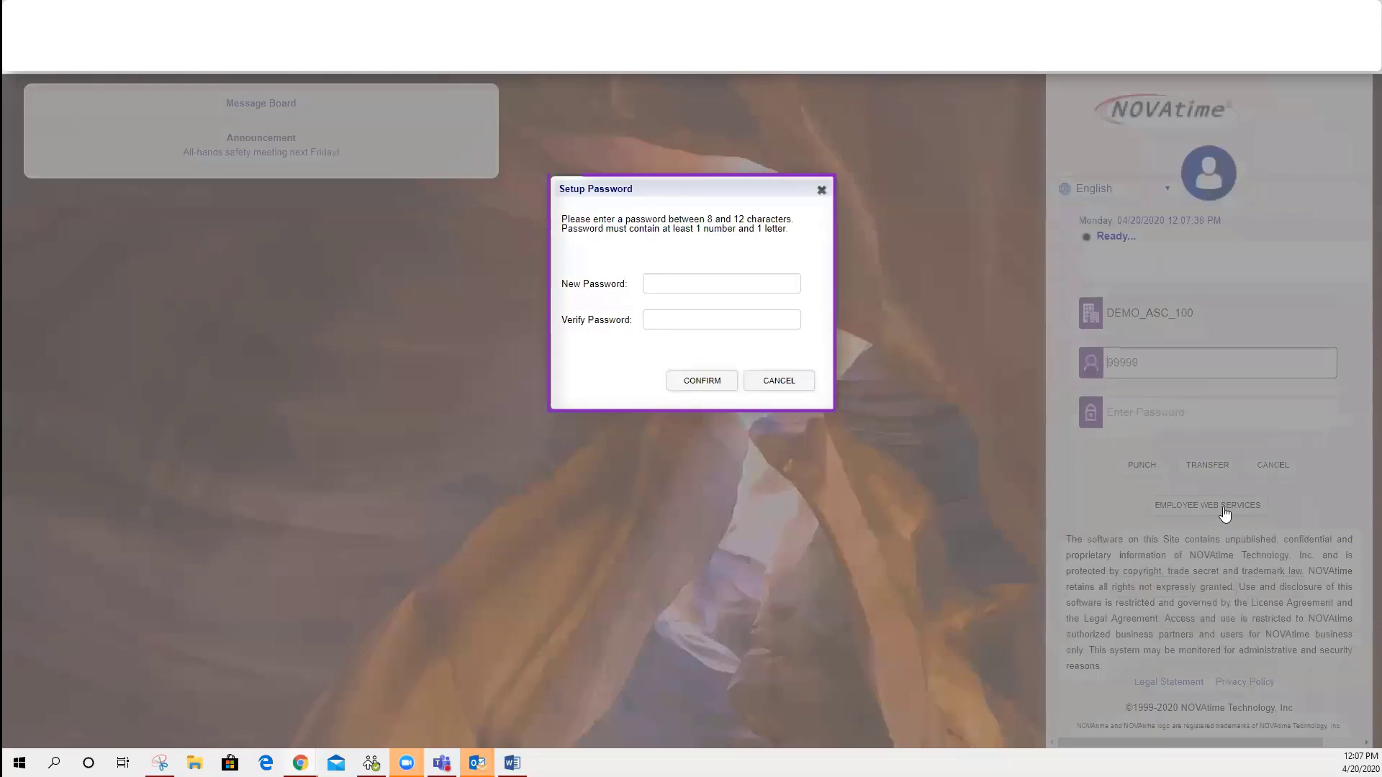
pyautogui.moveTo(591, 244)
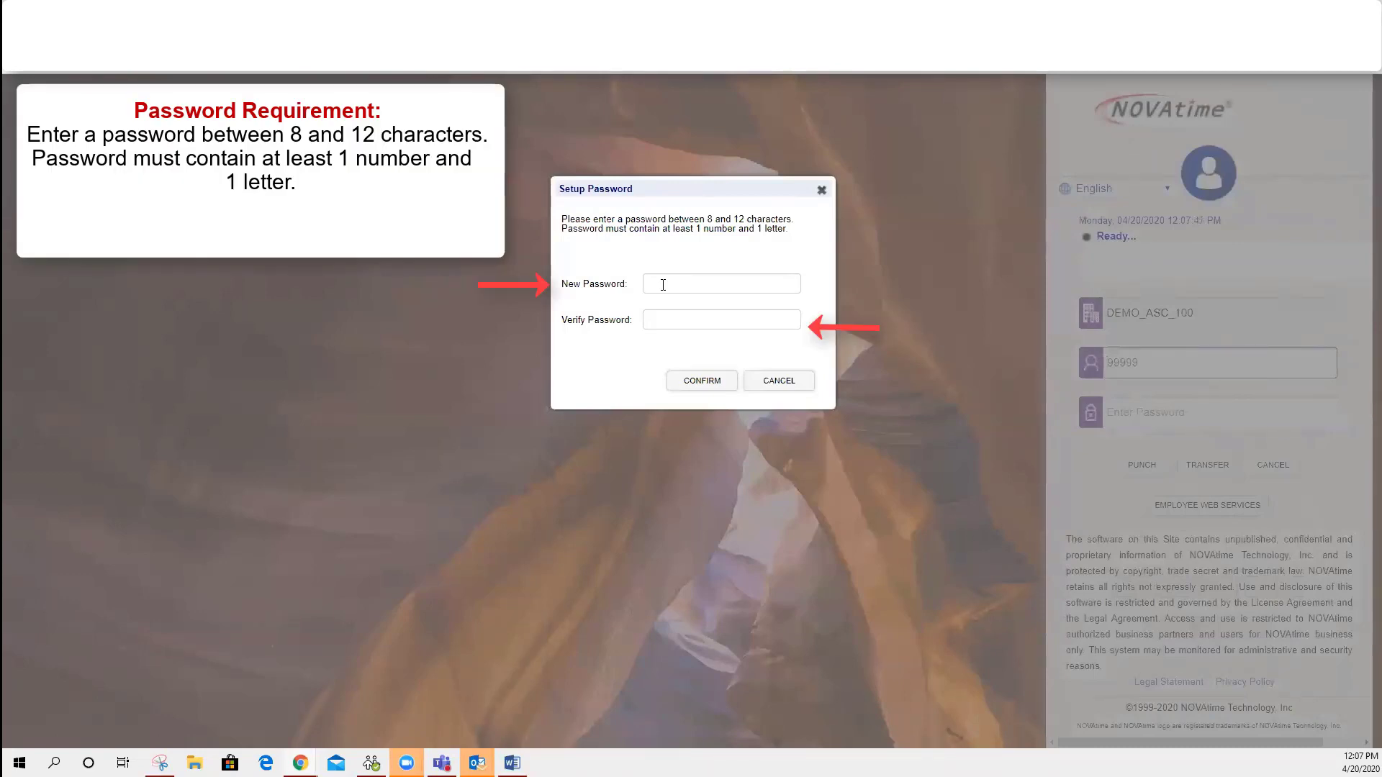
# - Enter and confirm the new password, then sign employee 99999 into Employee Web Services
pyautogui.click(721, 283)
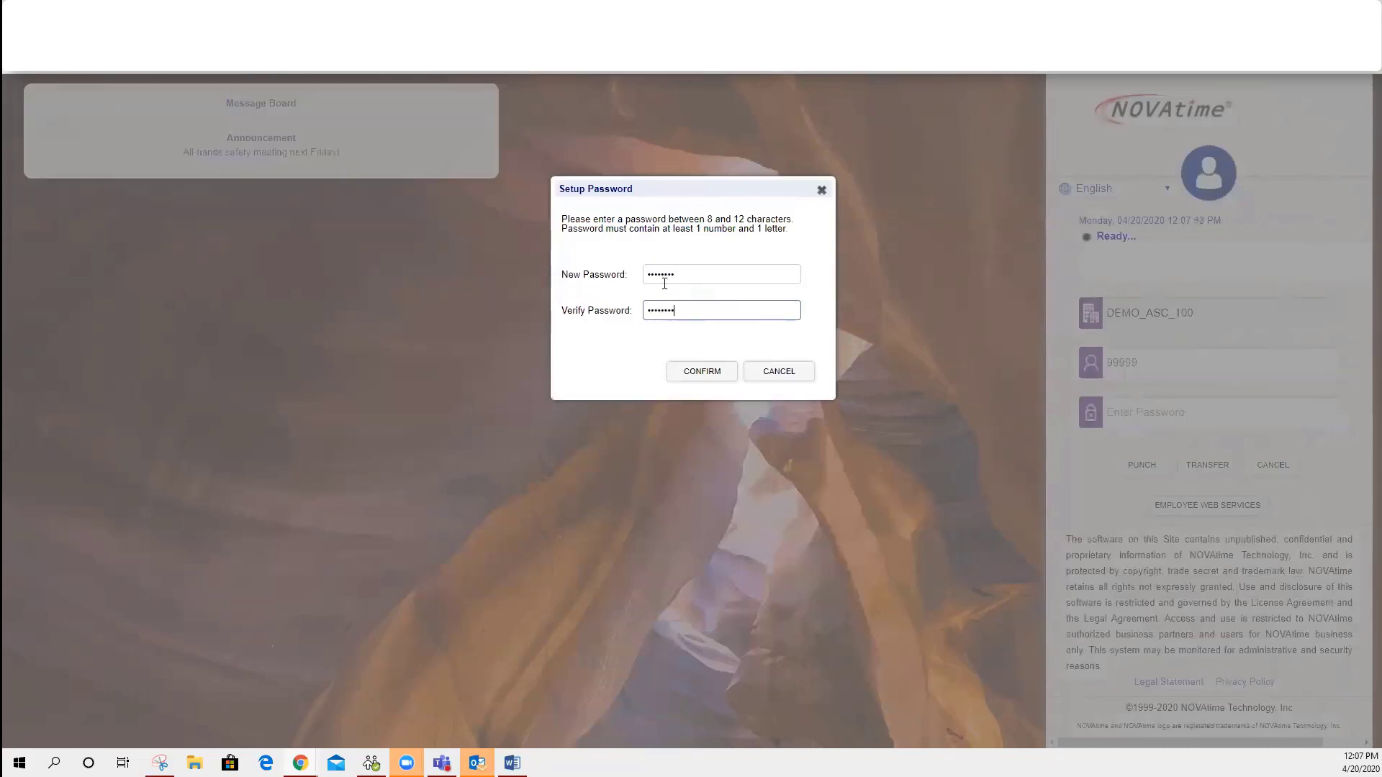
pyautogui.click(700, 372)
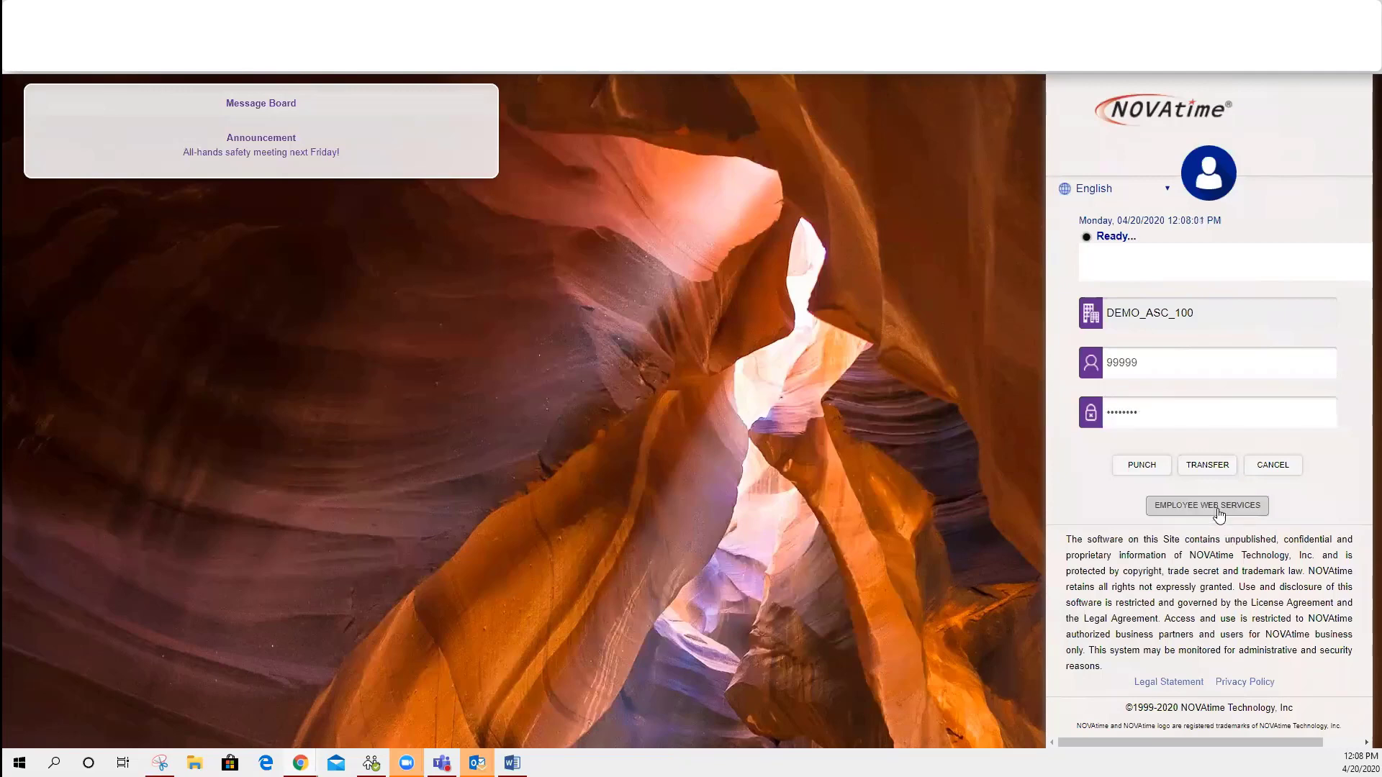
pyautogui.click(1206, 505)
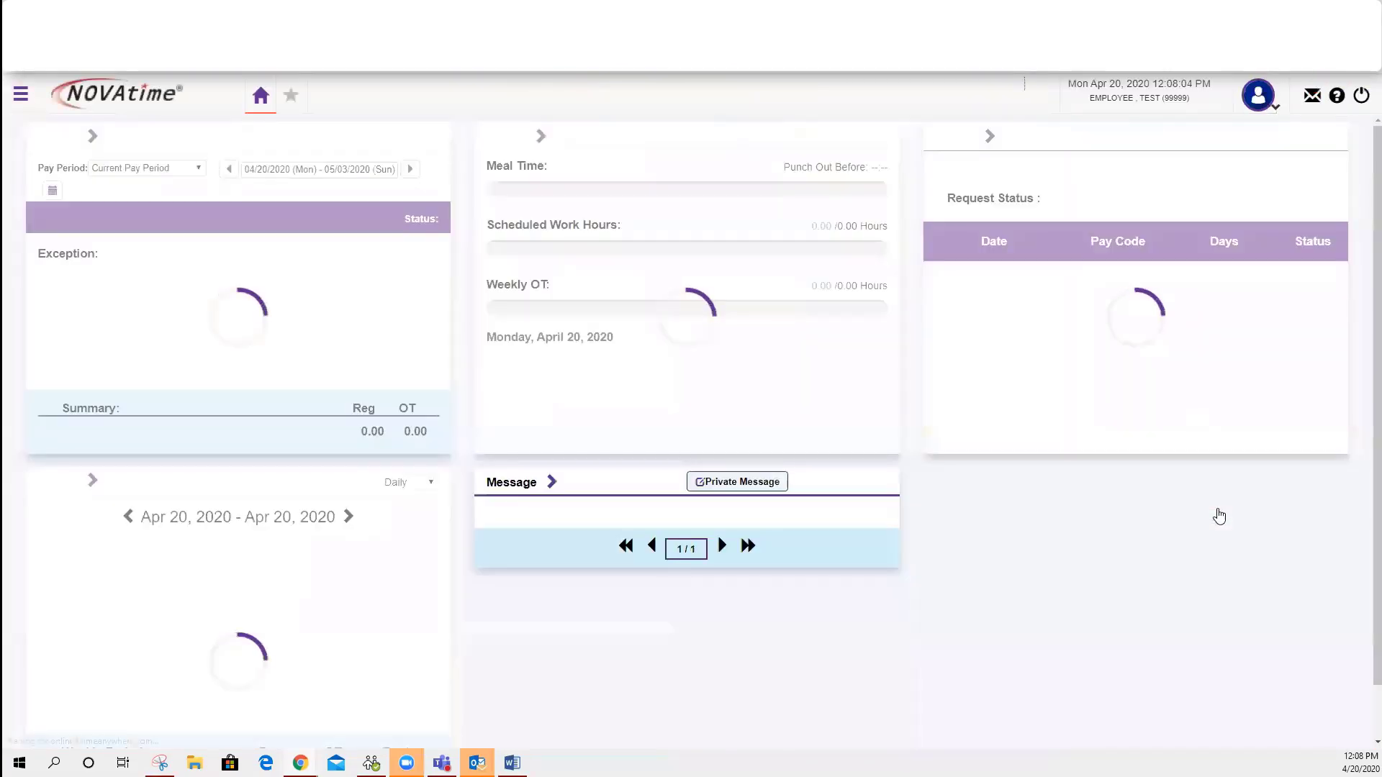